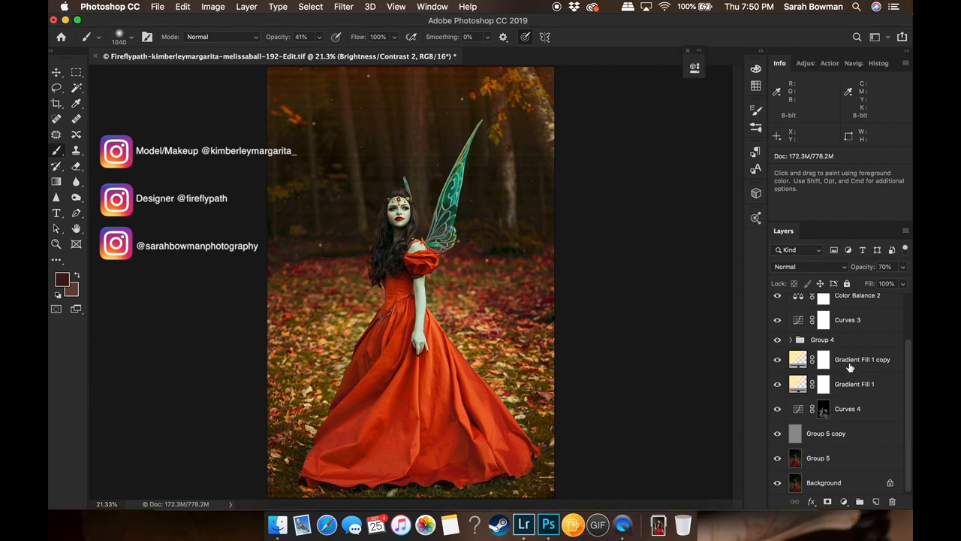
pyautogui.moveTo(845, 385)
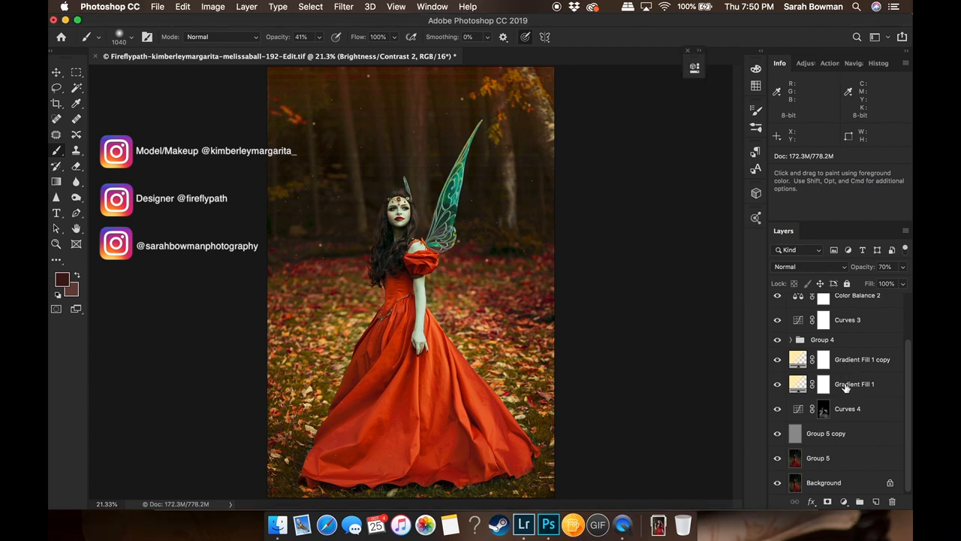
# - Select the Gradient Fill 1 layer to inspect its linear light blend and low opacity
pyautogui.click(860, 359)
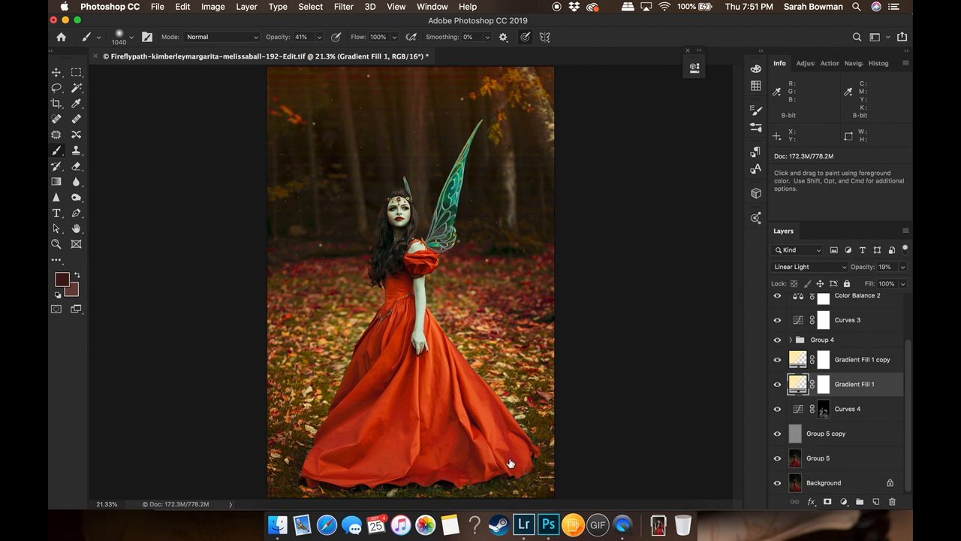
pyautogui.moveTo(727, 328)
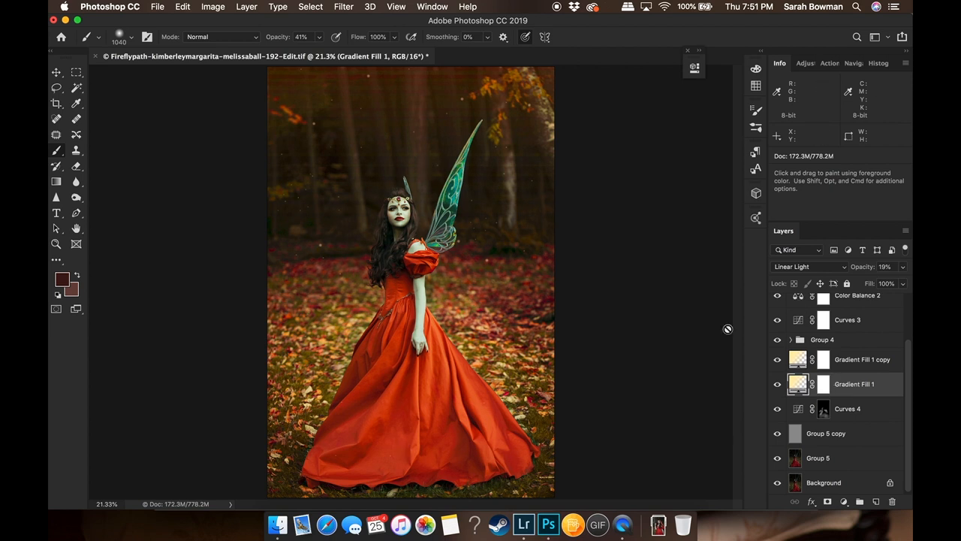
pyautogui.moveTo(556, 96)
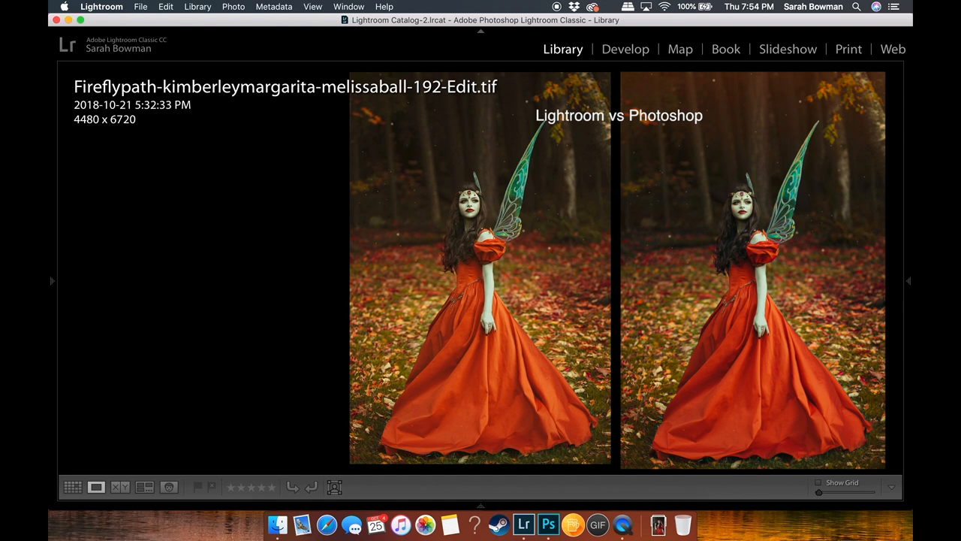
pyautogui.click(555, 524)
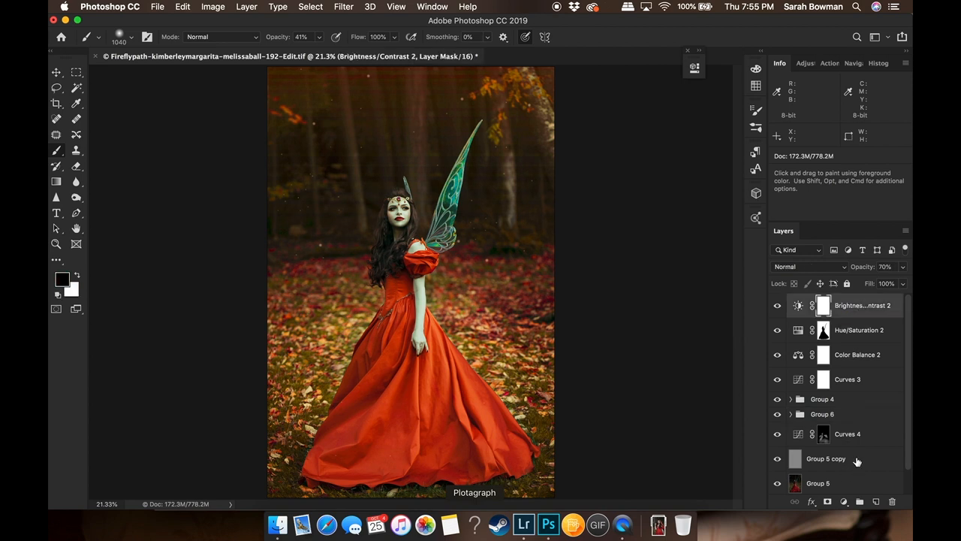
# - Scroll the Layers panel down to reveal the locked Background layer
pyautogui.scroll(-3)
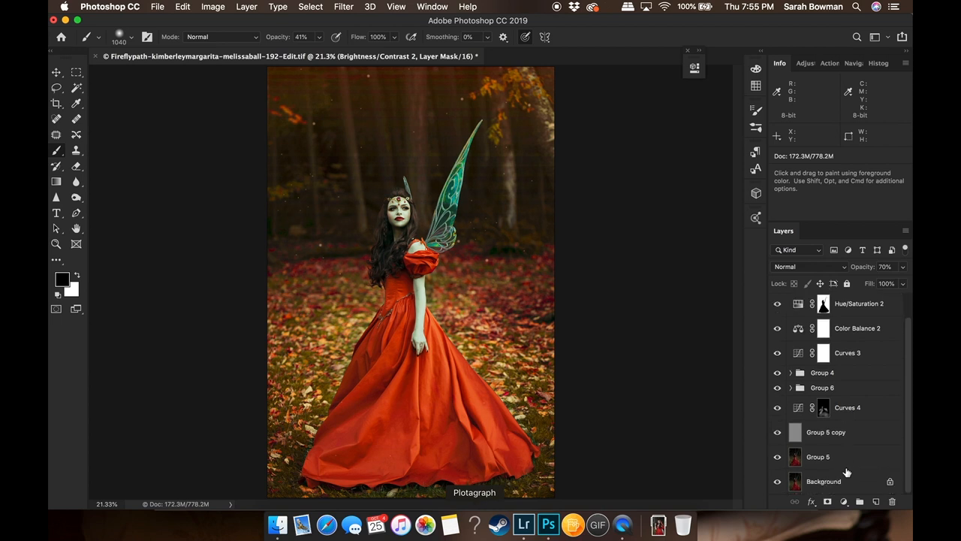
pyautogui.moveTo(847, 460)
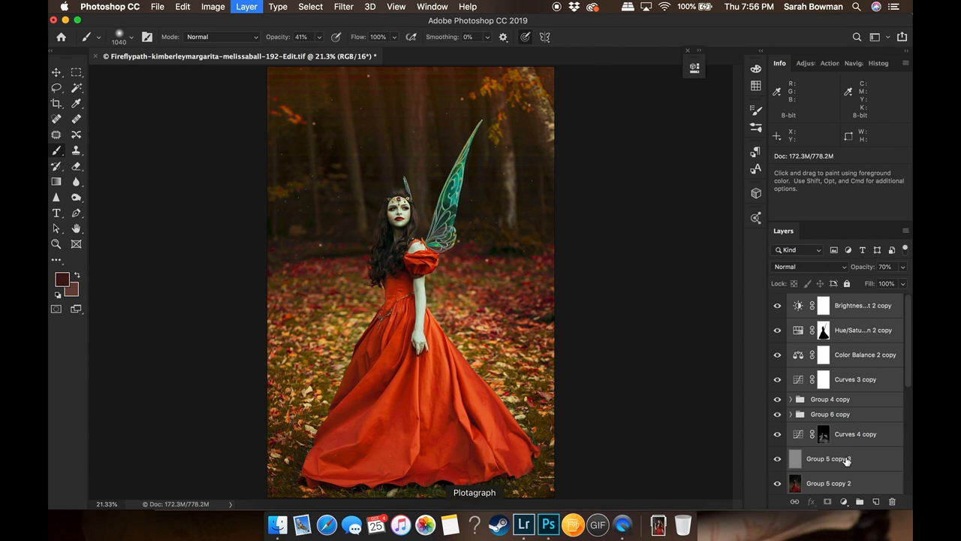
# - Merge the selected copy layers into one pixel layer above the adjustment layers
pyautogui.rightClick(845, 459)
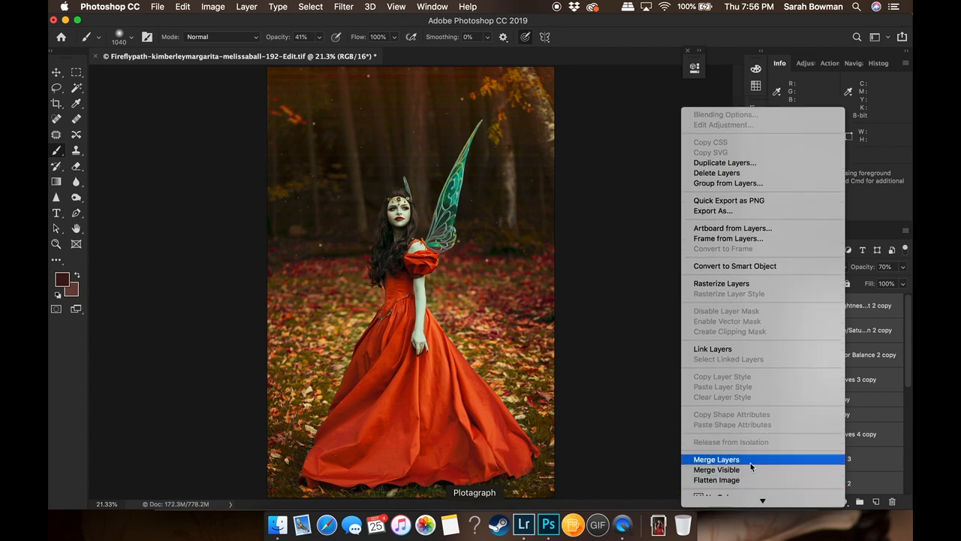
pyautogui.click(716, 459)
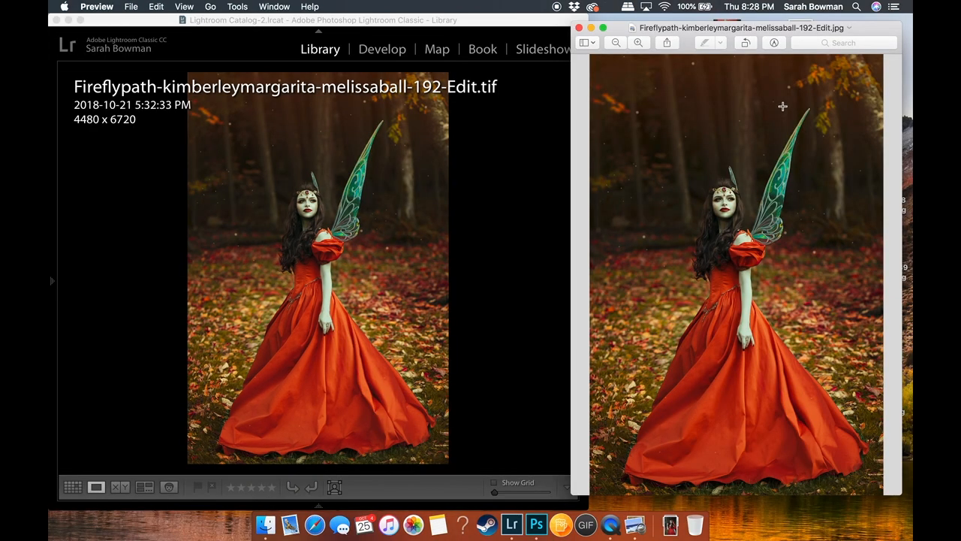
pyautogui.moveTo(694, 240)
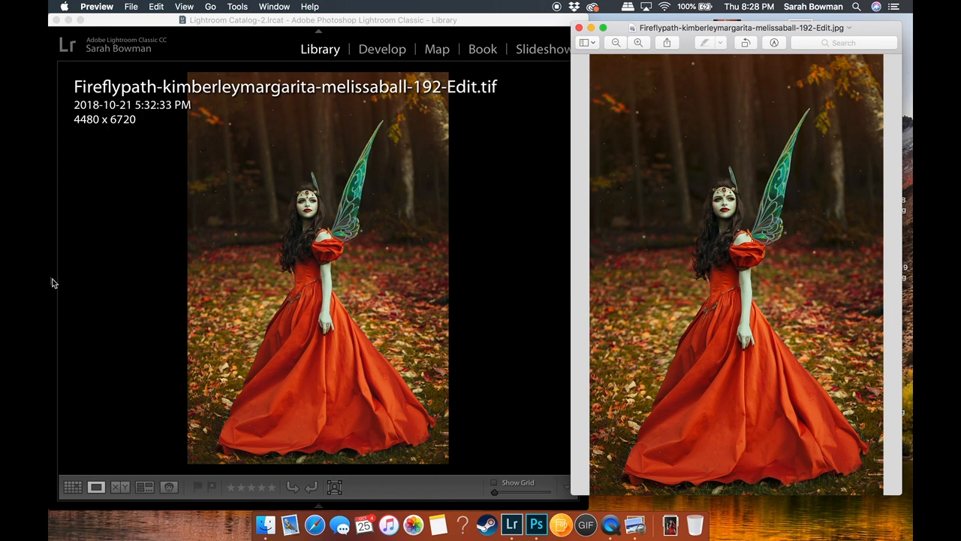
pyautogui.moveTo(117, 349)
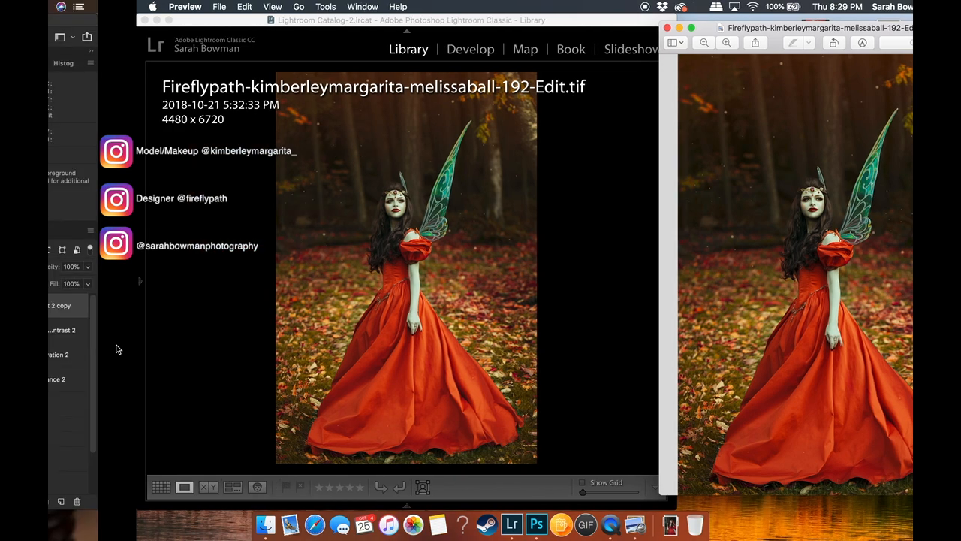
# - Return to the Photoshop document from the Preview comparison via the Dock
pyautogui.click(537, 522)
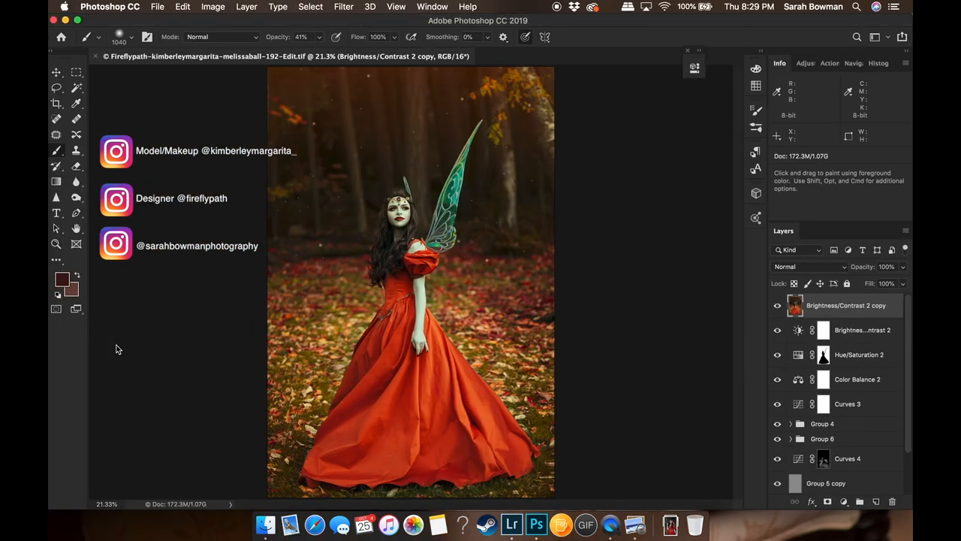